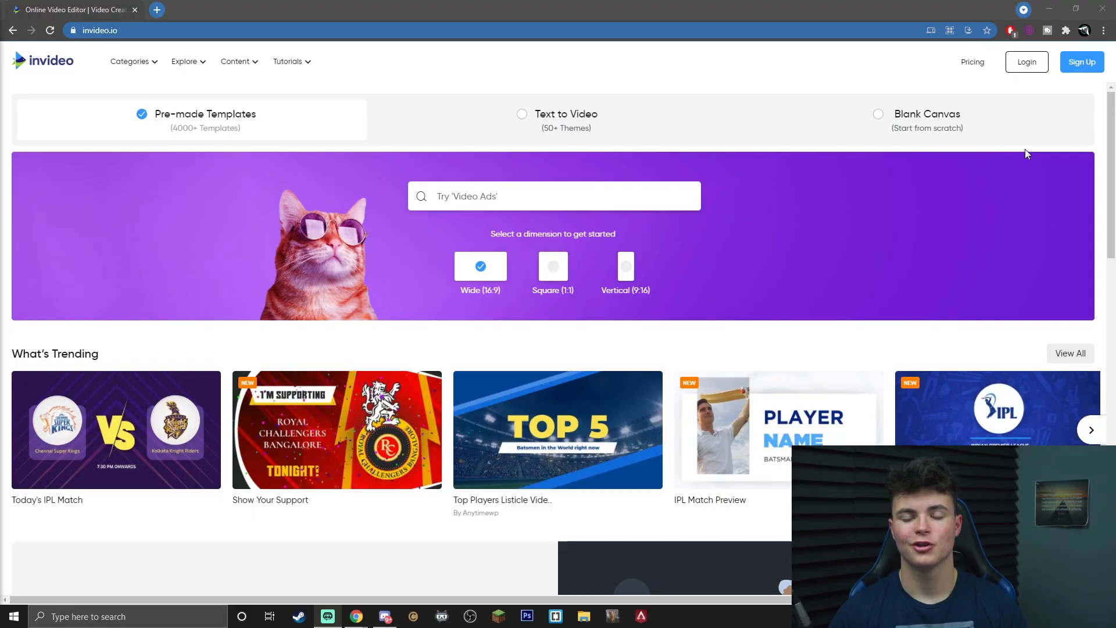
mouse_move(1016, 148)
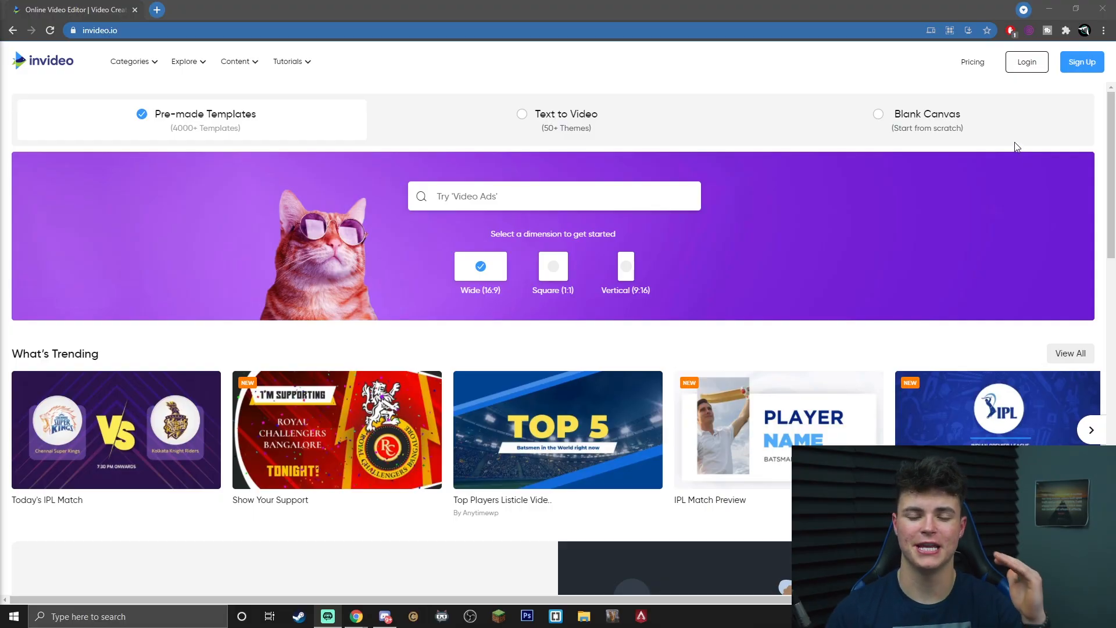
mouse_move(1038, 143)
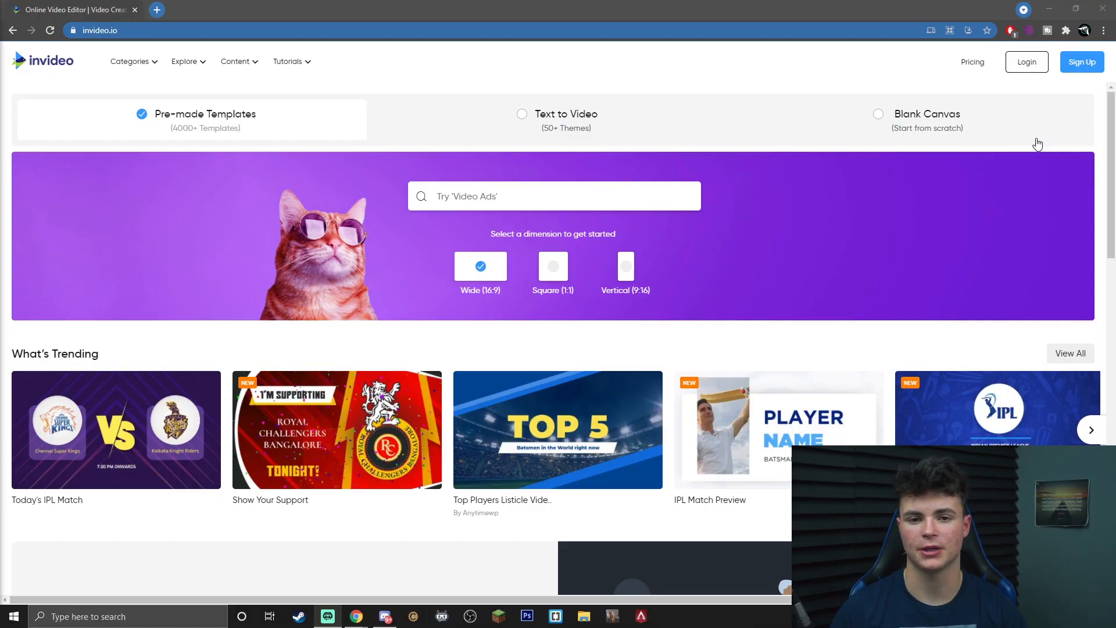
Step: Sign in to the InVideo account to reach the templates workspace
left_click(1081, 61)
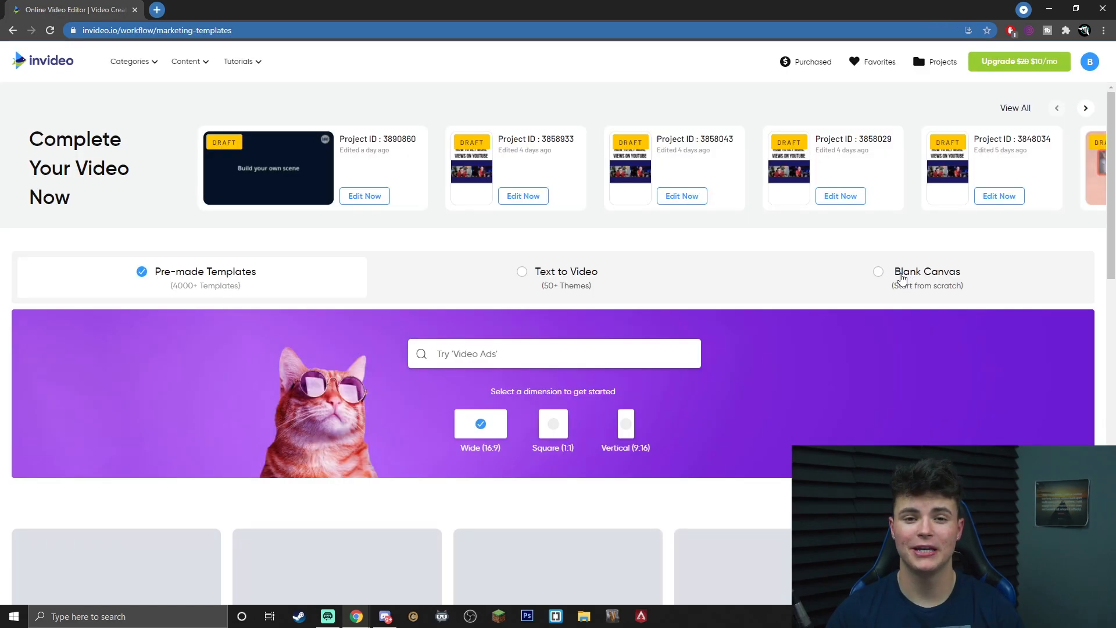
Step: Create a new Blank Canvas project in Wide 16:9 format
left_click(877, 272)
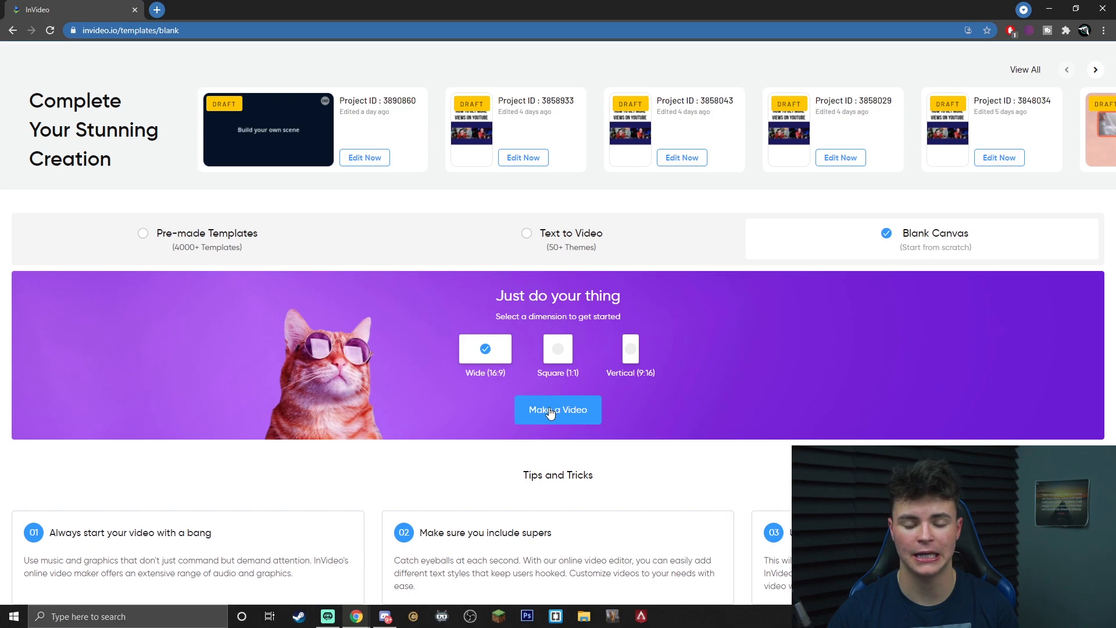
mouse_move(563, 407)
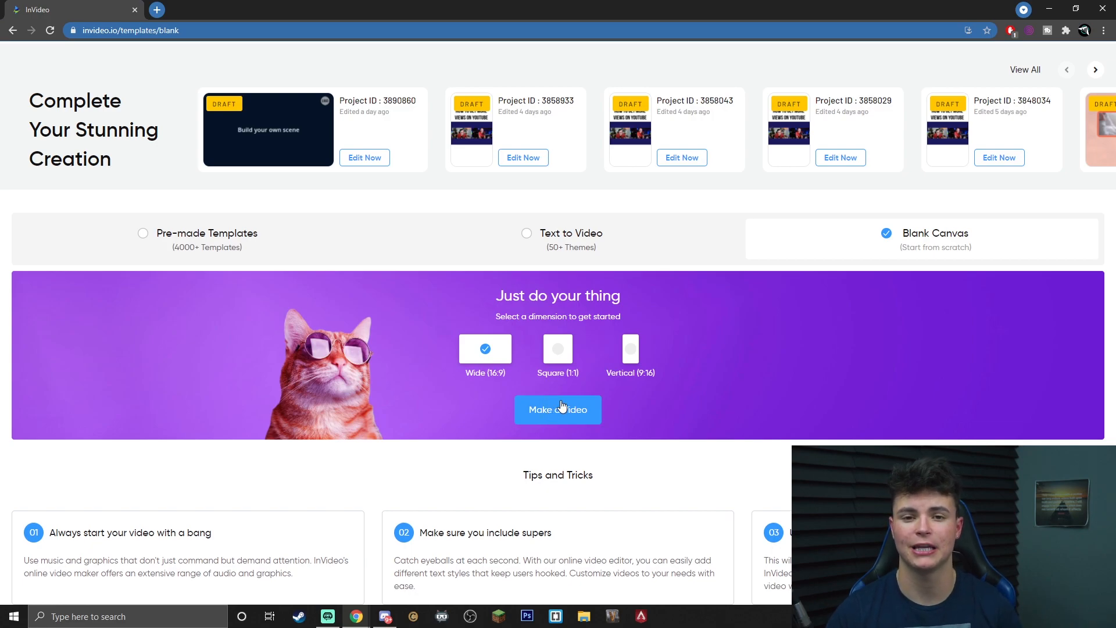
left_click(558, 409)
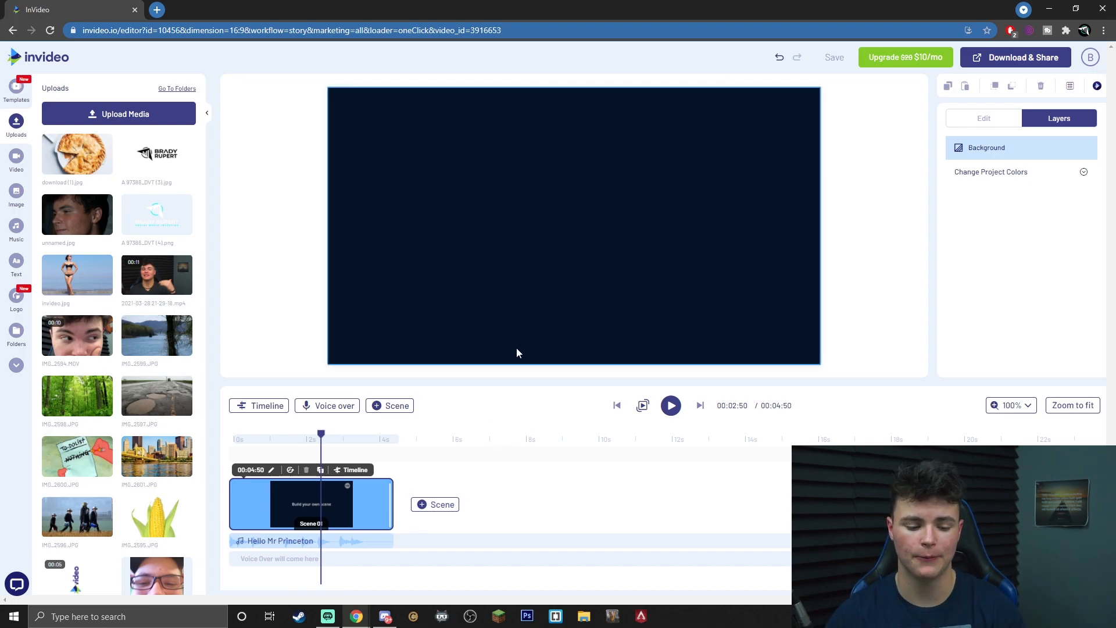
left_click(833, 57)
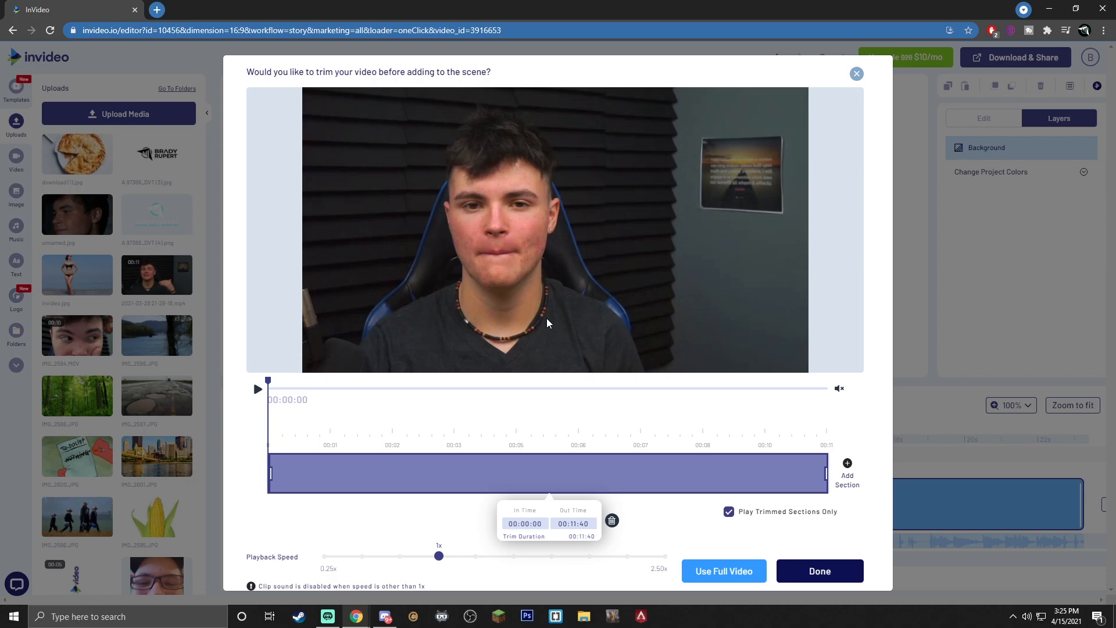
mouse_move(708, 398)
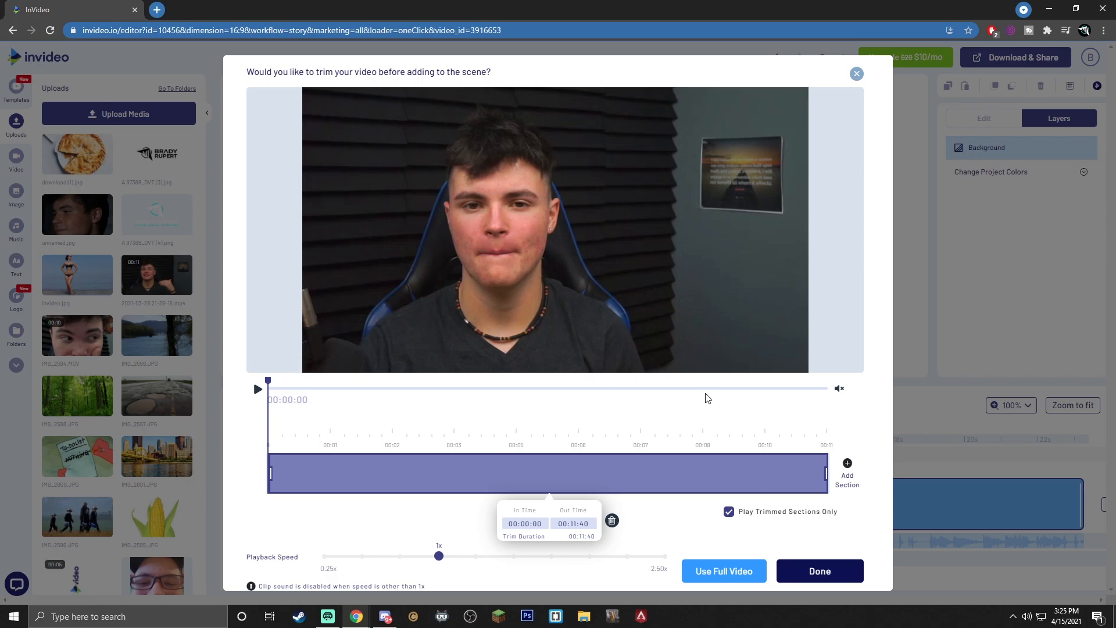
Step: Add the webcam clip untrimmed via Use Full Video
left_click(818, 569)
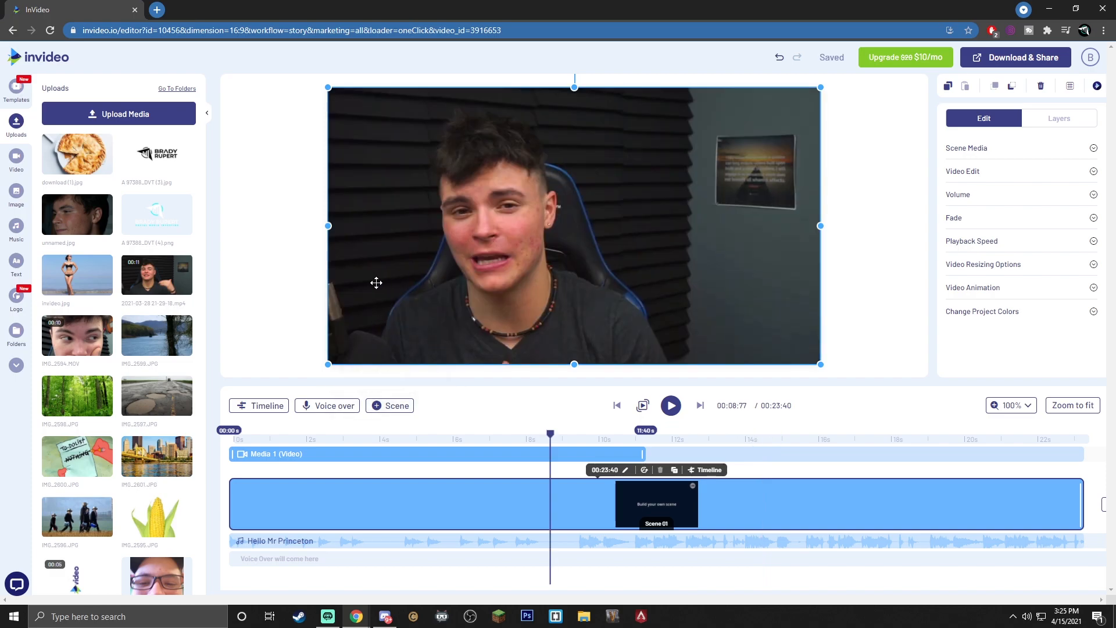
mouse_move(981, 154)
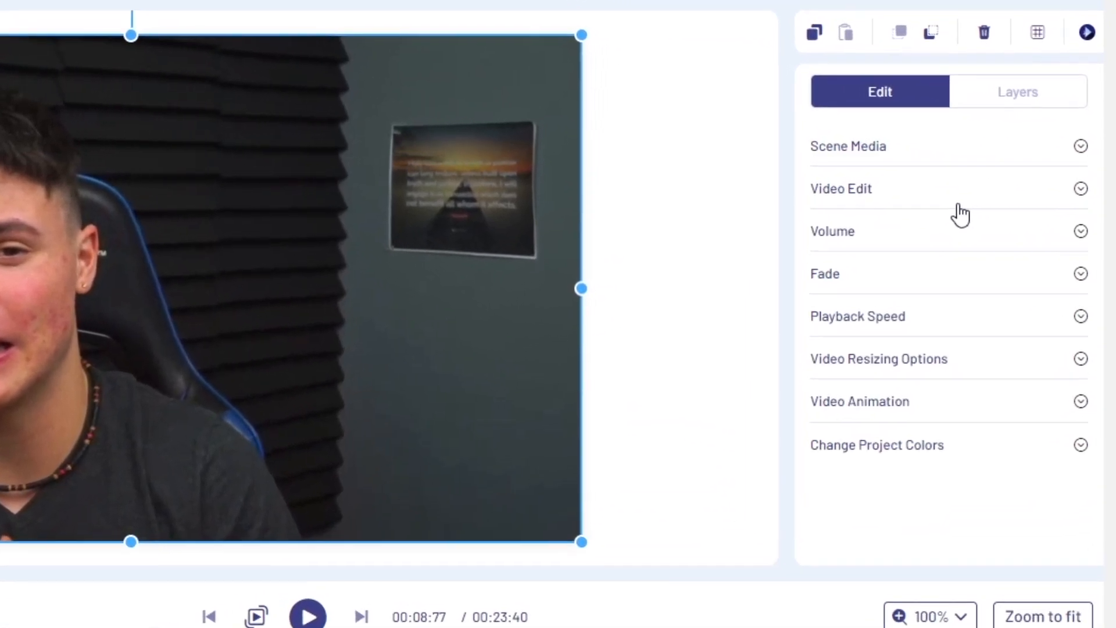
Step: Turn Loop on for the webcam clip in its Video Edit options
left_click(840, 189)
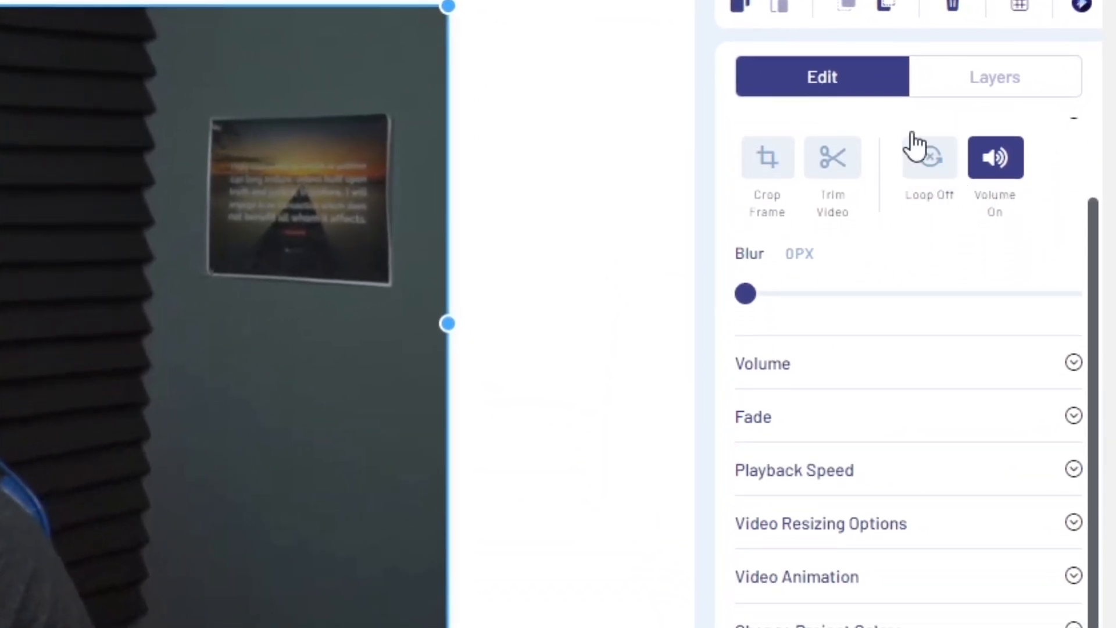
left_click(928, 157)
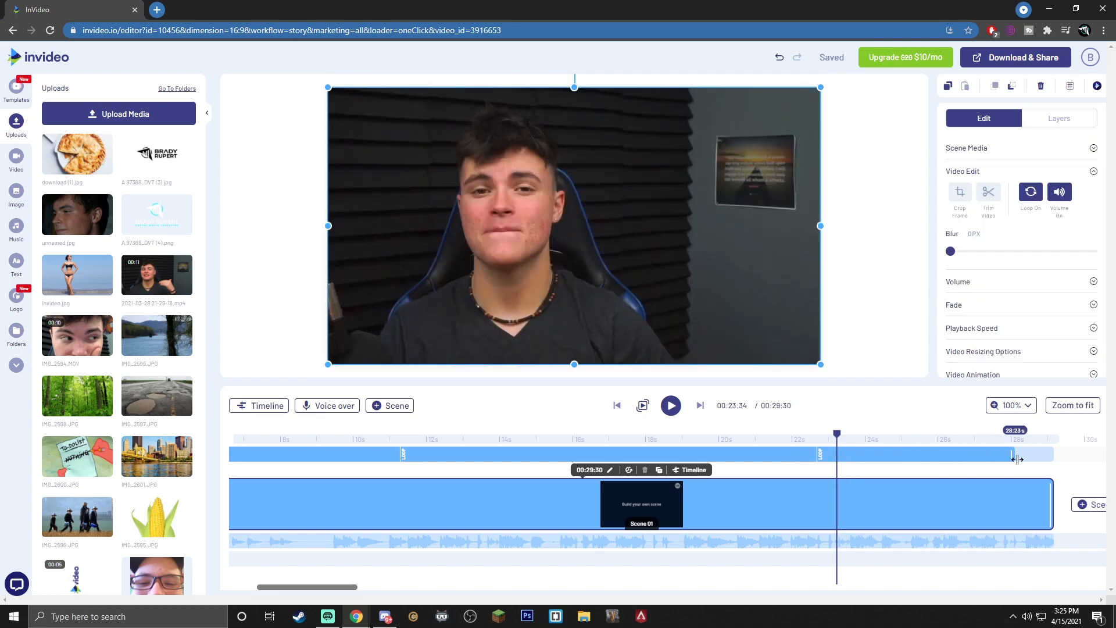
Step: Show the Music panel in the sidebar to manage the background track
left_click(15, 229)
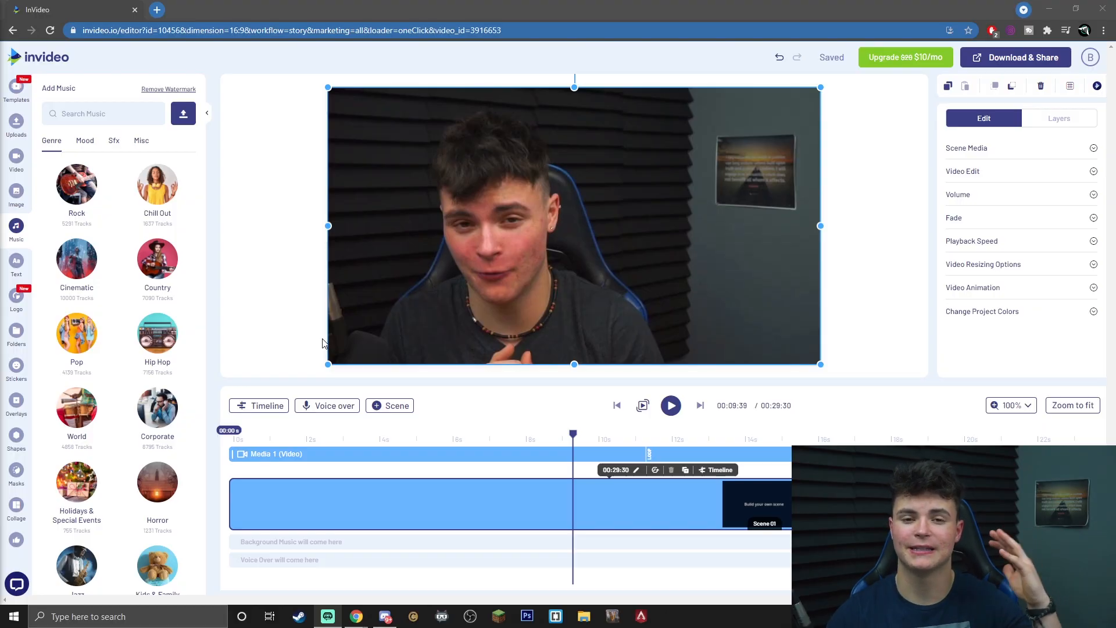
mouse_move(588, 301)
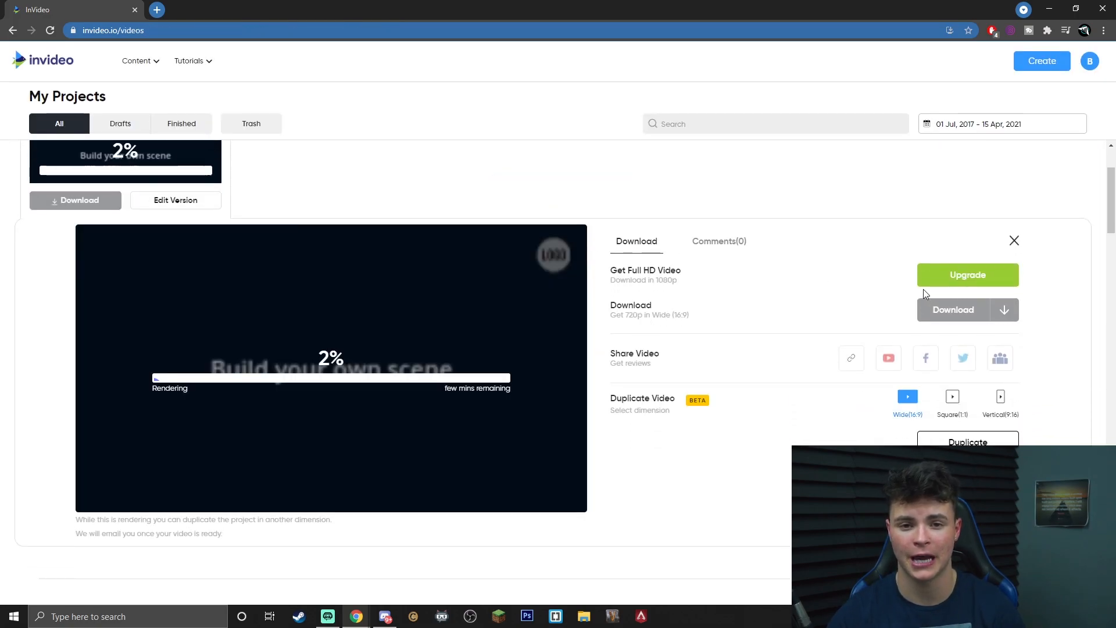
Step: Scroll the My Projects page to view the rendering progress at 2%
scroll("down", 3)
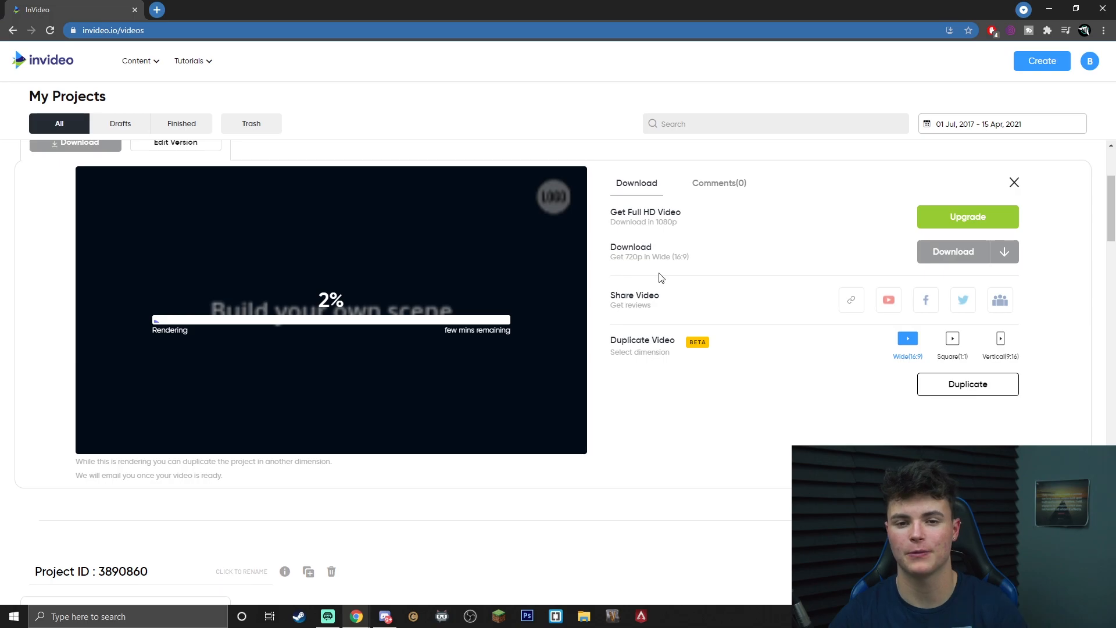